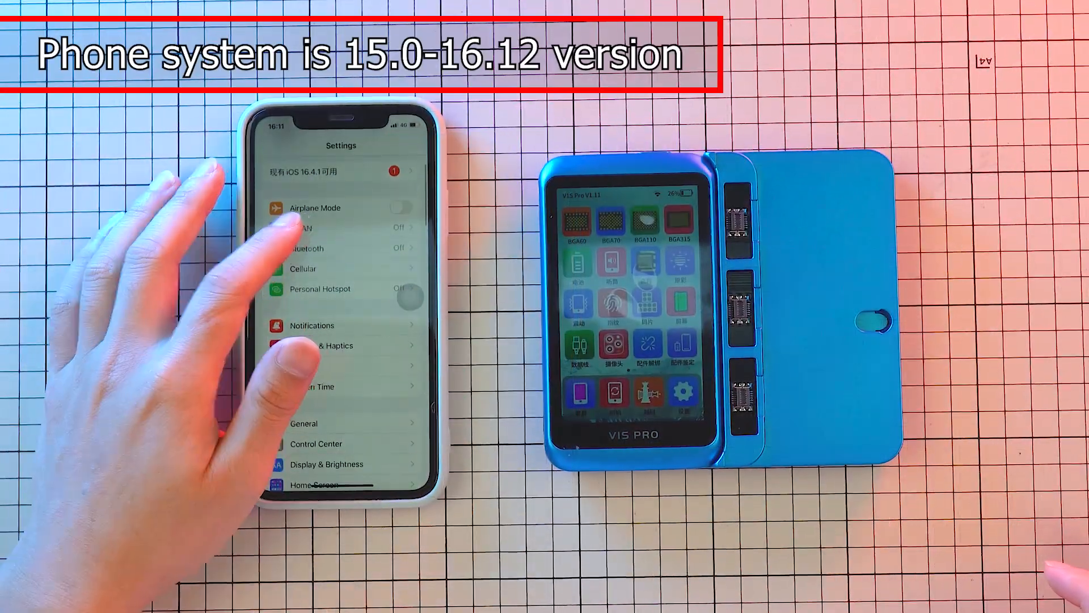
Step: Join the ELEKWORLD Wi-Fi network from the WLAN settings
click(299, 228)
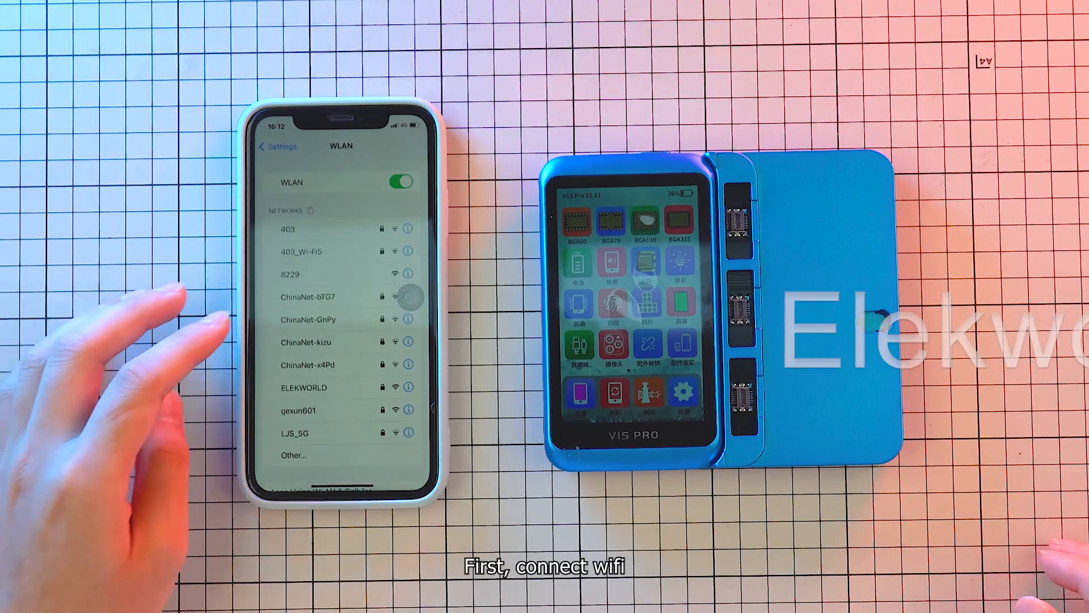
click(304, 386)
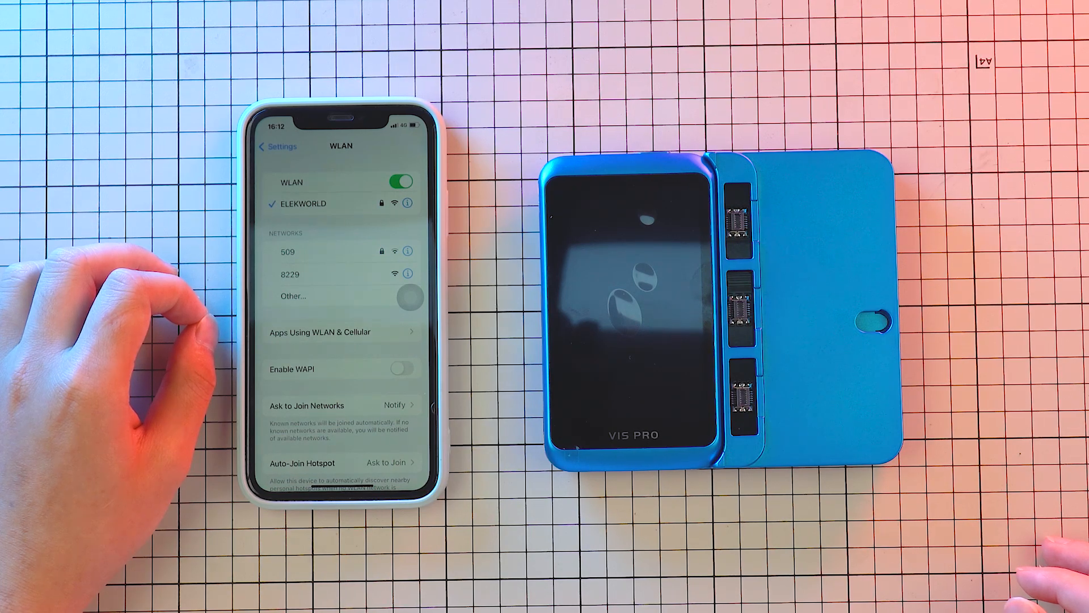
Step: Check the phone's About details, confirming an iPhone 11 on a supported software version
click(275, 147)
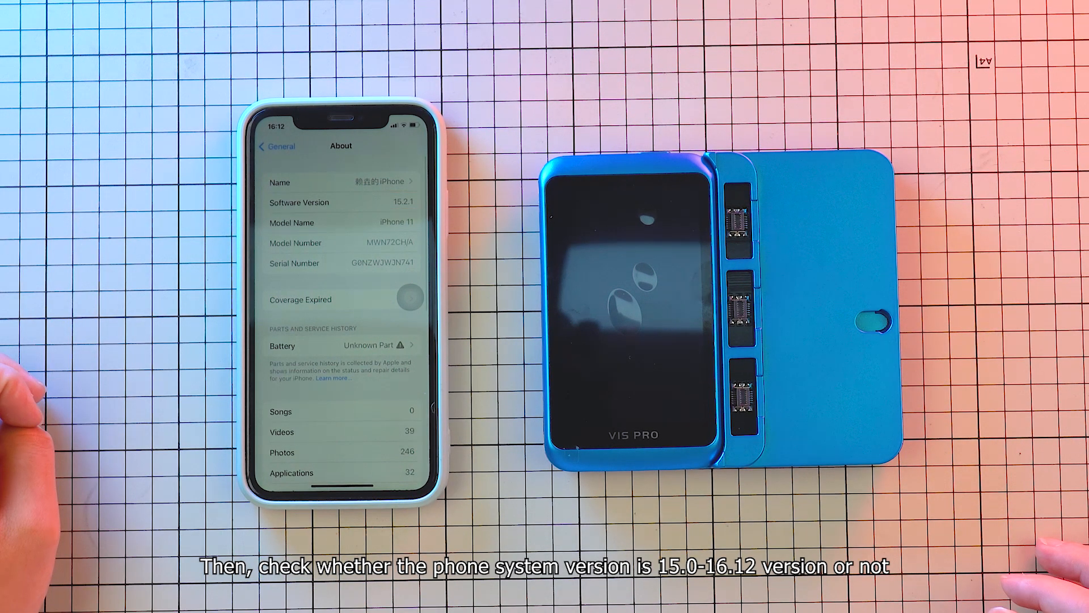
click(272, 147)
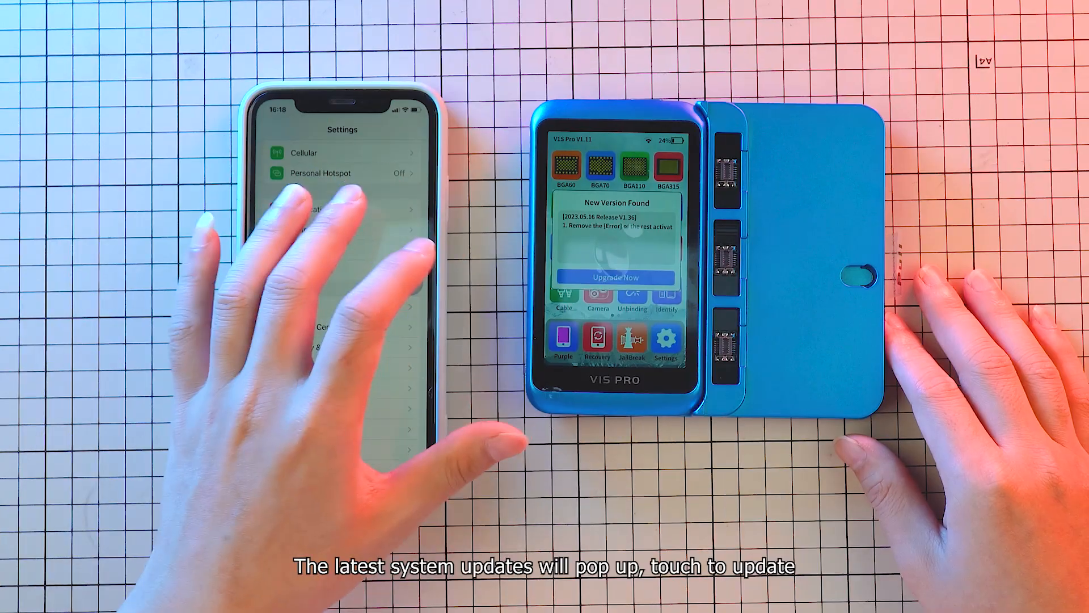
Step: Install the new tester version V1.36 from the New Version Found popup
click(613, 276)
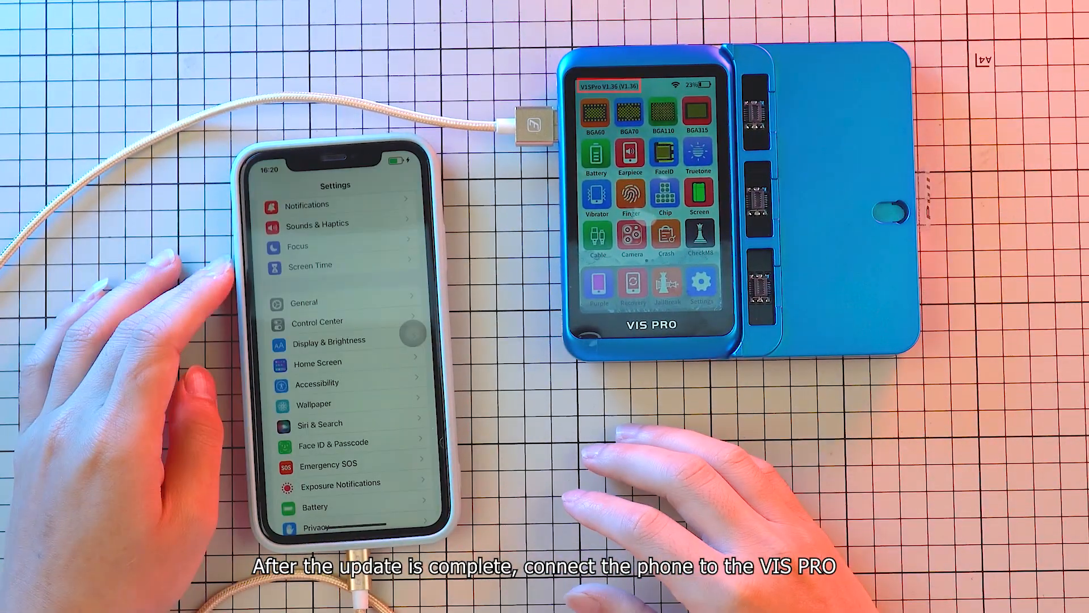
Step: Trust the enterprise developer's apps in VPN & Device Management
scroll(down, 3)
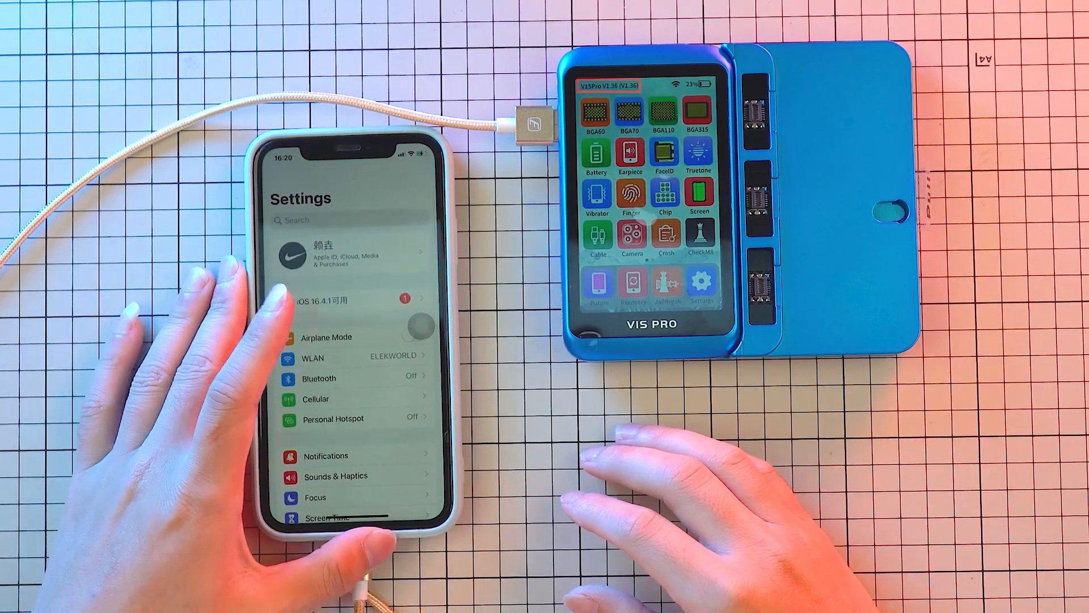
scroll(down, 3)
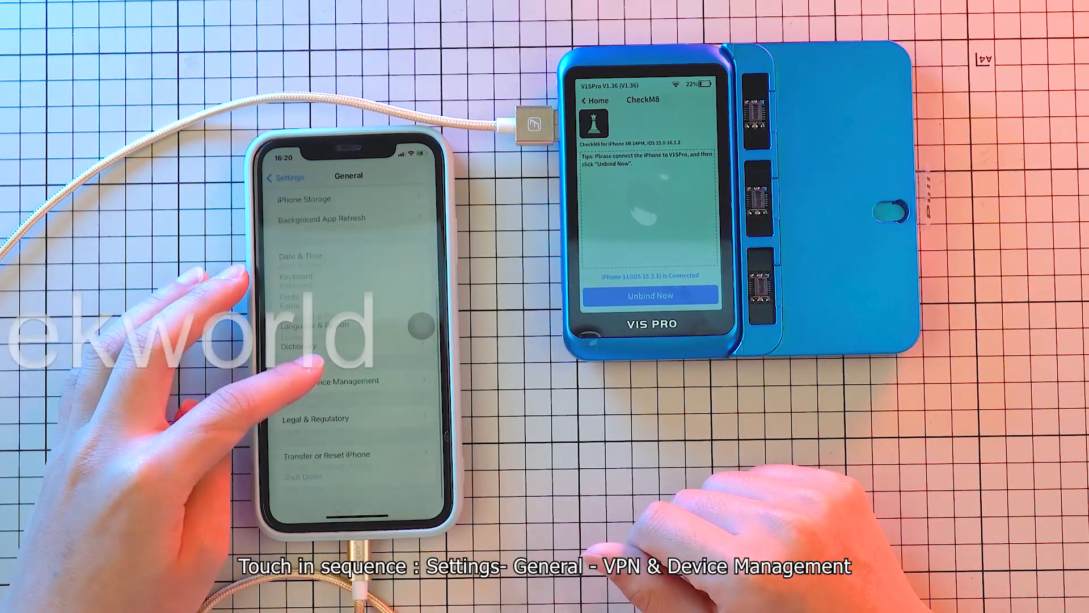
click(330, 380)
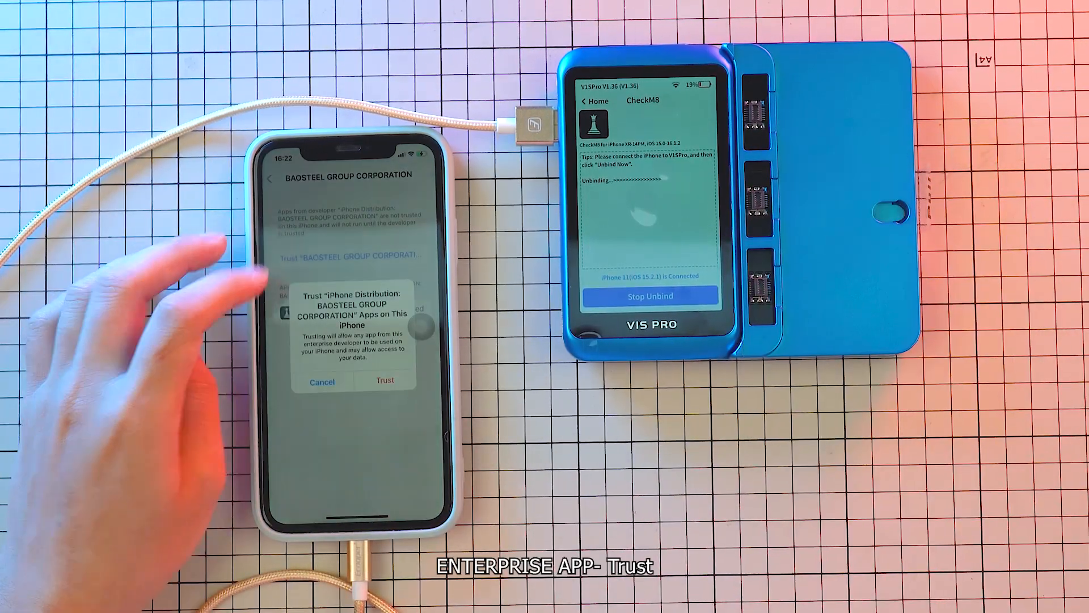
click(384, 381)
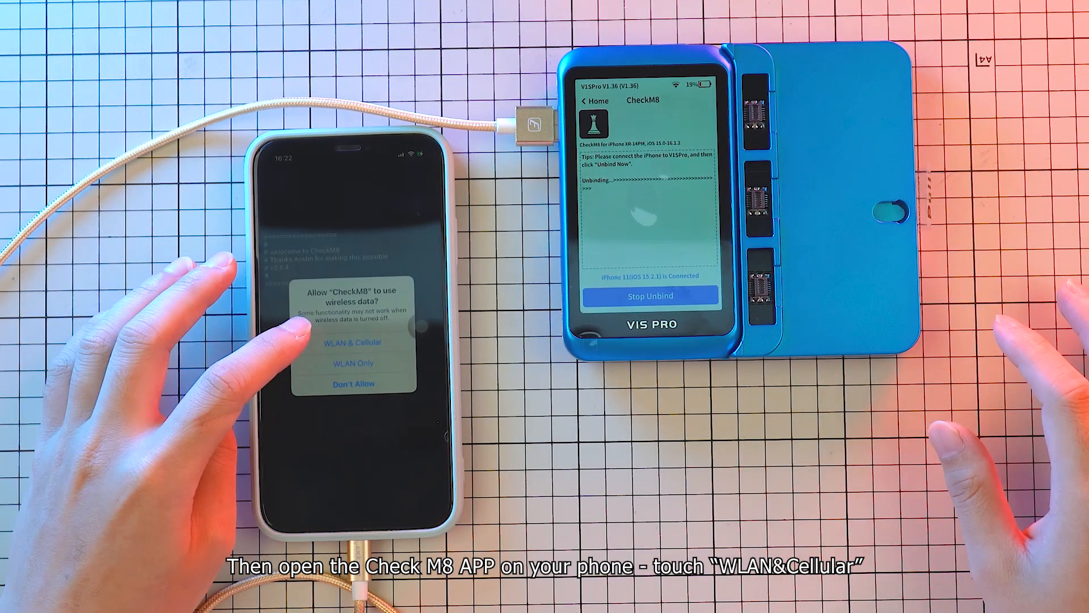
Step: Allow CheckM8 to use WLAN & Cellular data
click(353, 341)
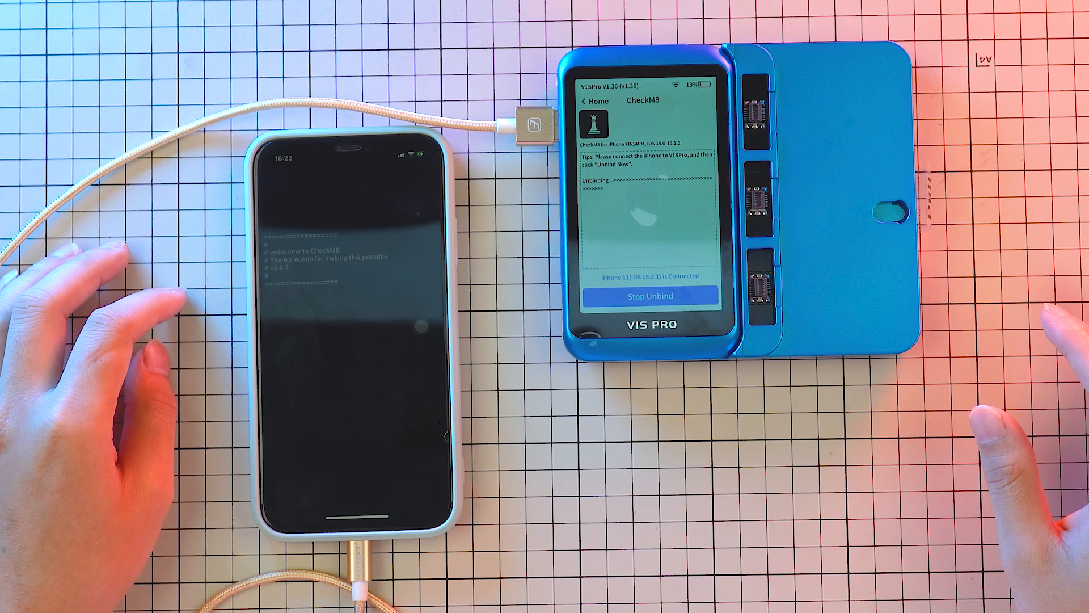